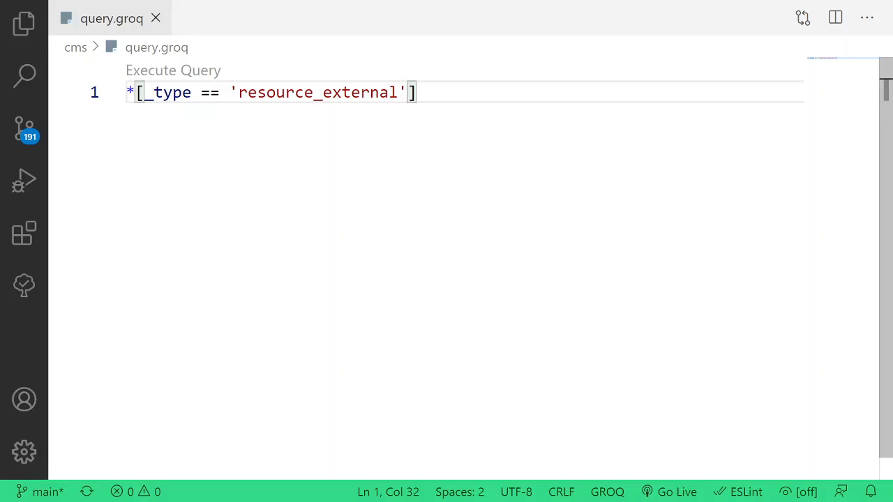
pyautogui.moveTo(139, 75)
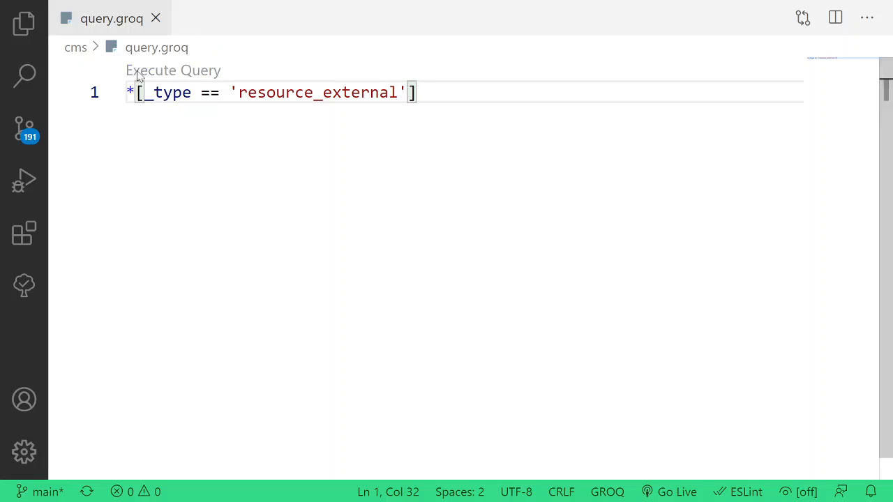
pyautogui.moveTo(170, 70)
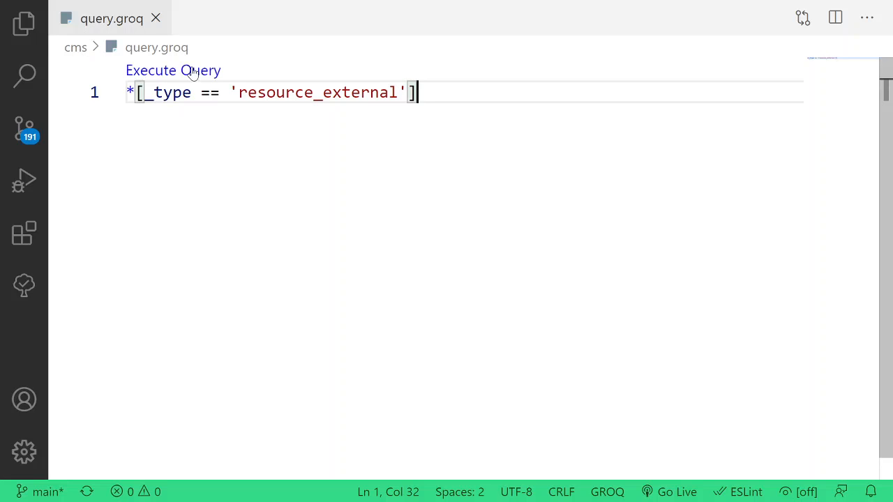
# Step: Execute the resource_external GROQ query so its JSON results appear in a new untitled document
pyautogui.click(173, 70)
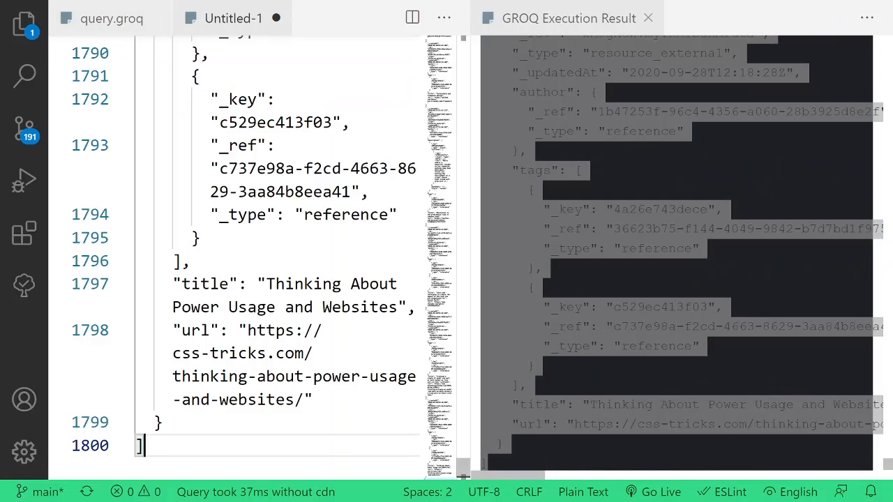
# Step: Multi-select every "author" key, append "s" to make "authors", and wrap each reference in an array
pyautogui.click(650, 16)
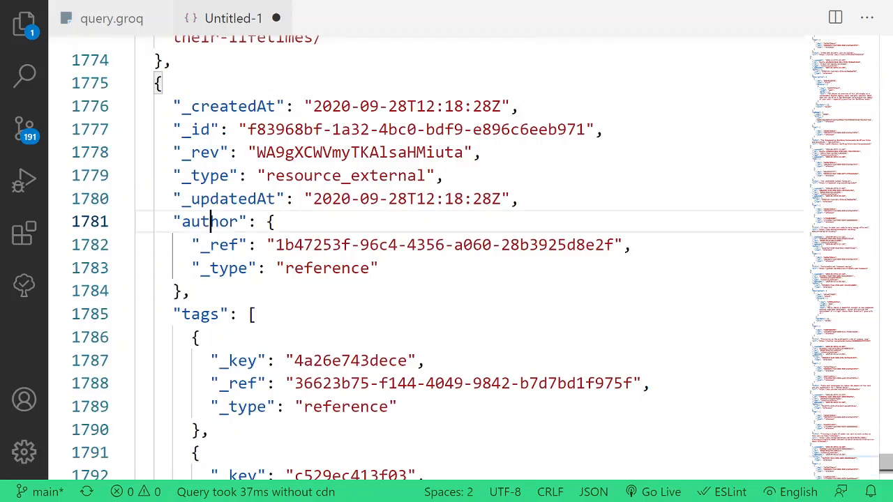
pyautogui.doubleClick(209, 220)
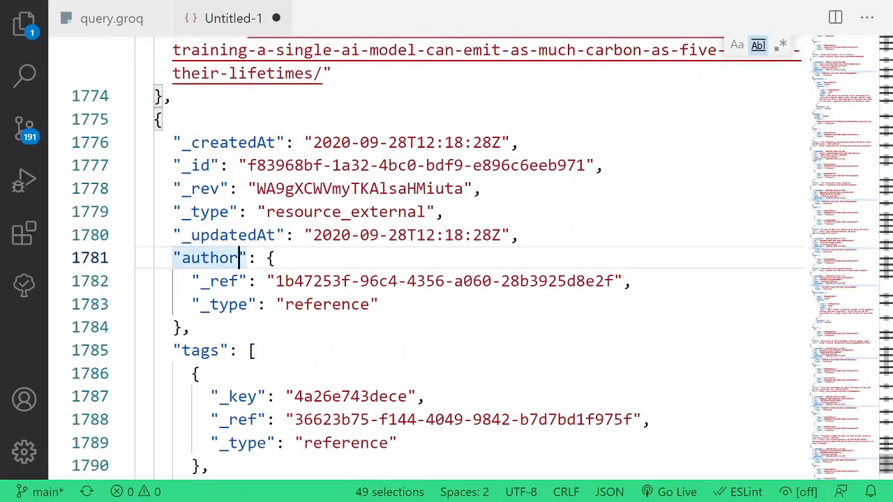
pyautogui.write('s')
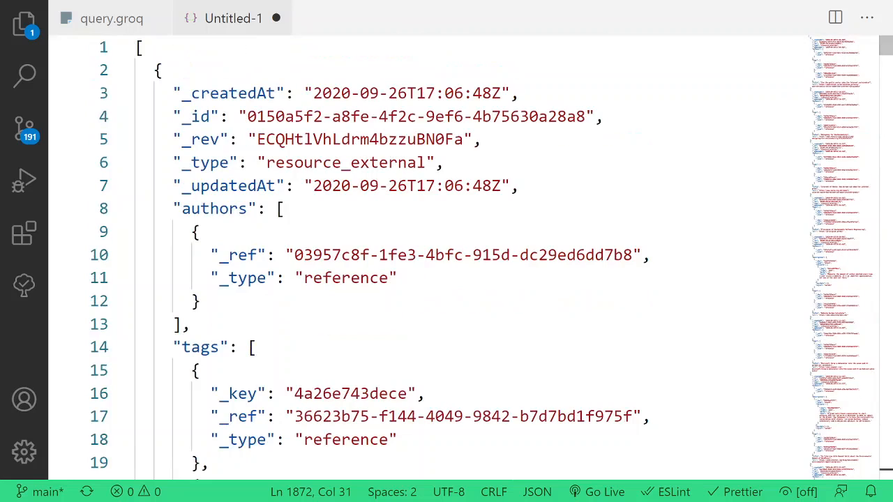
# Step: Check the authors keys and resource_external type, then select all migrated JSON for DELETE-ME.json in cms
pyautogui.doubleClick(214, 209)
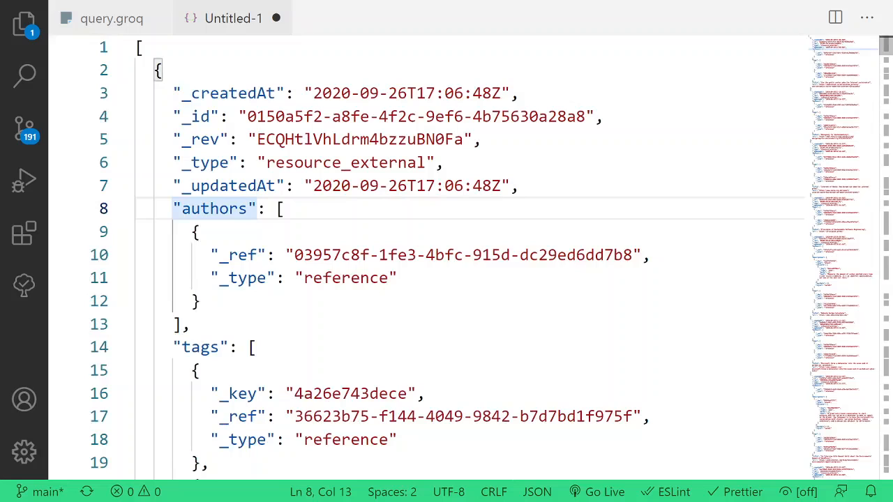
pyautogui.click(270, 162)
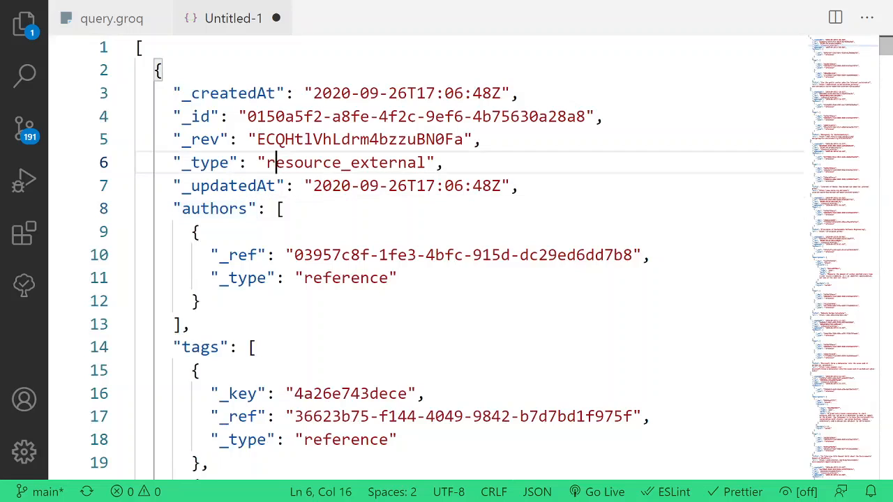
pyautogui.doubleClick(342, 161)
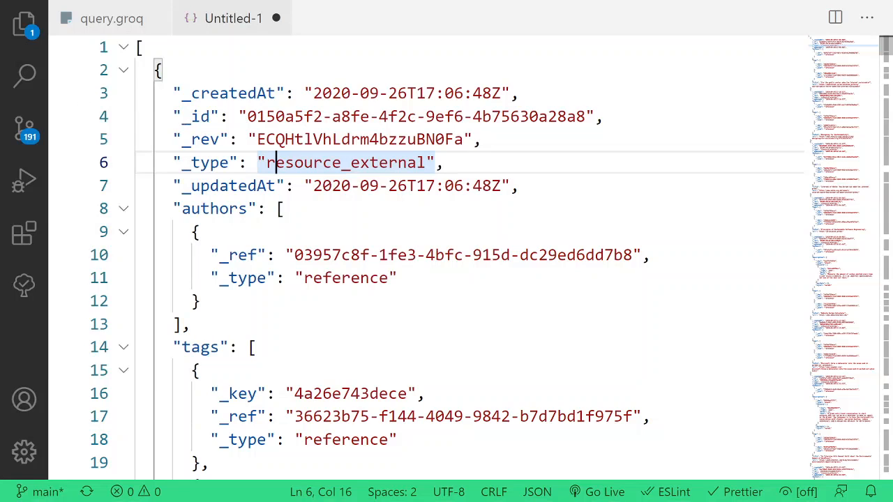
pyautogui.press('Ctrl+A')
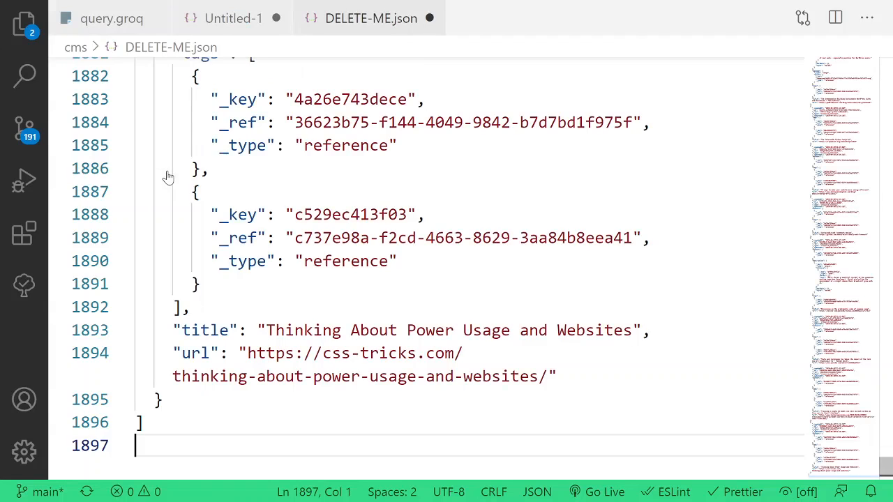
# Step: In the terminal from the cms folder, run sanity documents -h to list the subcommands
pyautogui.click(234, 18)
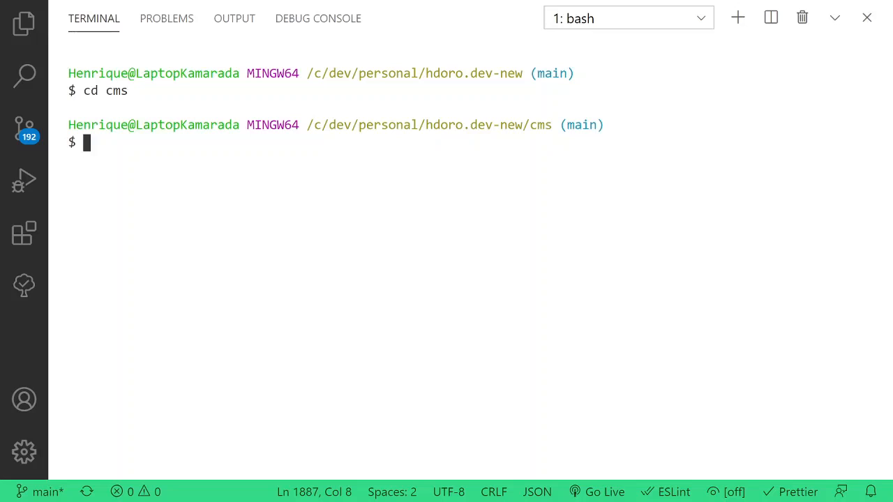
pyautogui.write('sanity')
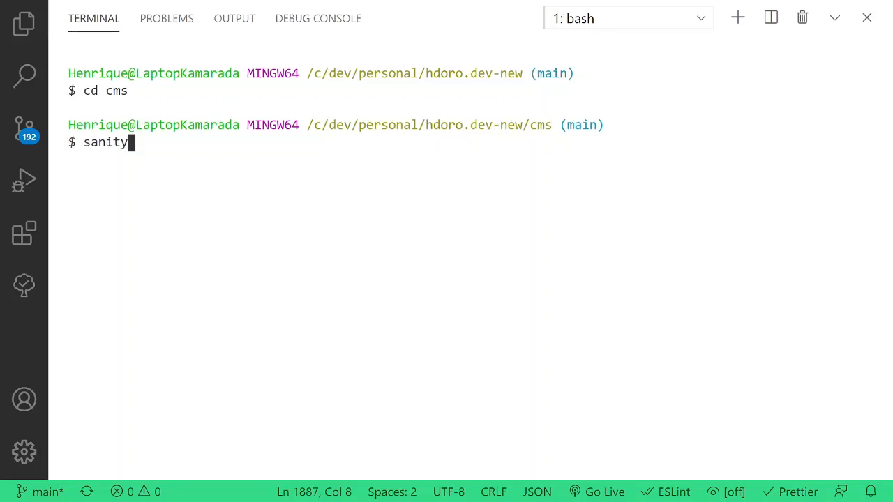
pyautogui.write('" "')
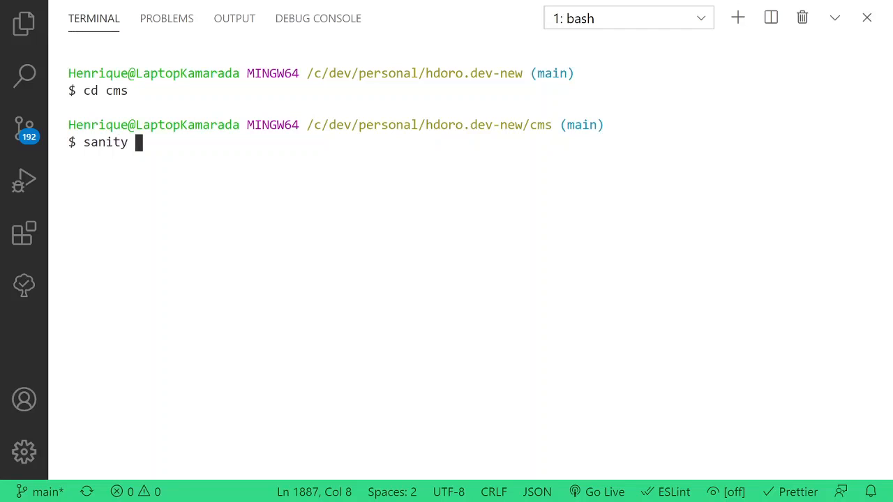
pyautogui.write('documents -h')
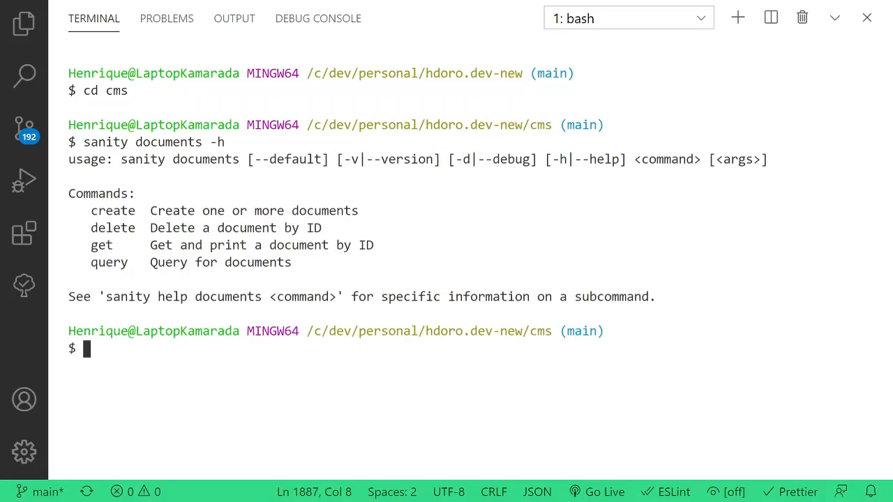
# Step: Compose sanity documents create DELETE-ME.json --replace without running it yet
pyautogui.write('sanity documents')
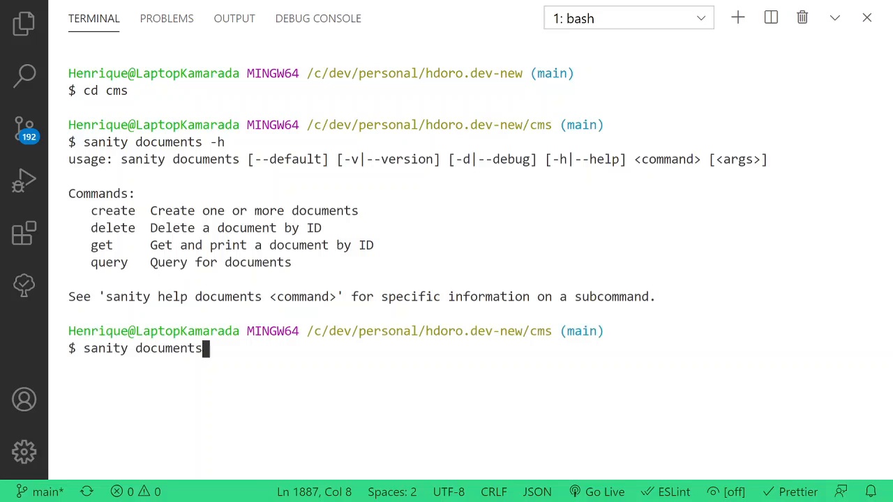
pyautogui.write('create')
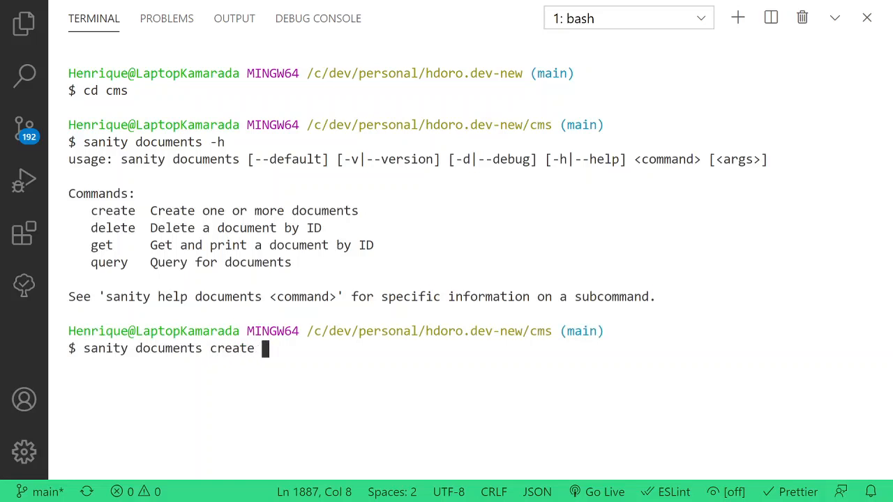
pyautogui.write('DELETE-ME.')
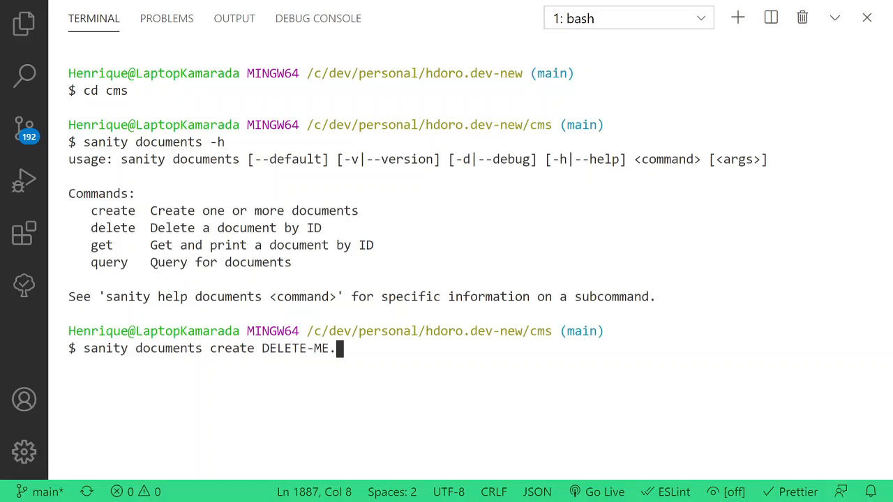
pyautogui.write('json --replace')
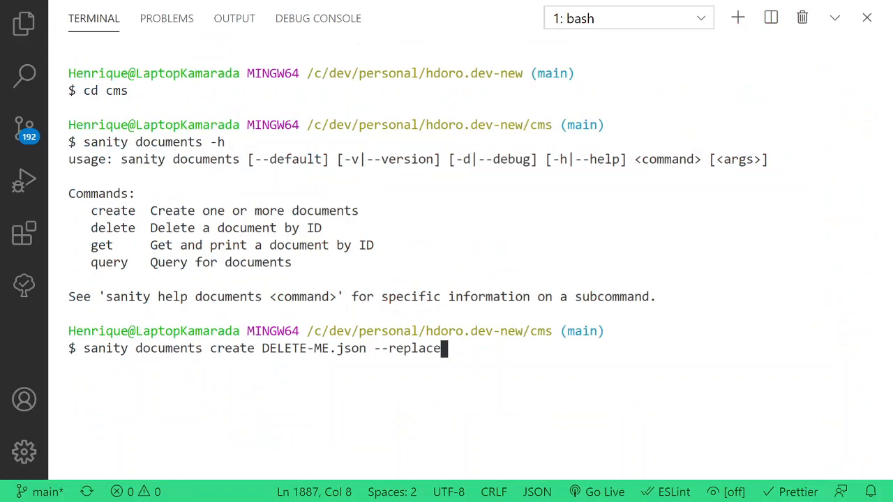
# Step: Run the replacing import, then rerun the resource_external query in query.groq to confirm authors arrays
pyautogui.press('Enter')
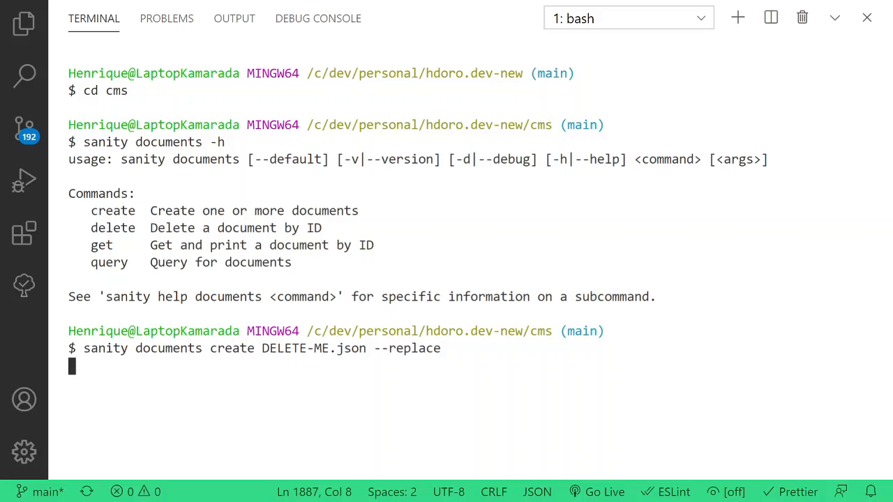
pyautogui.press('Enter')
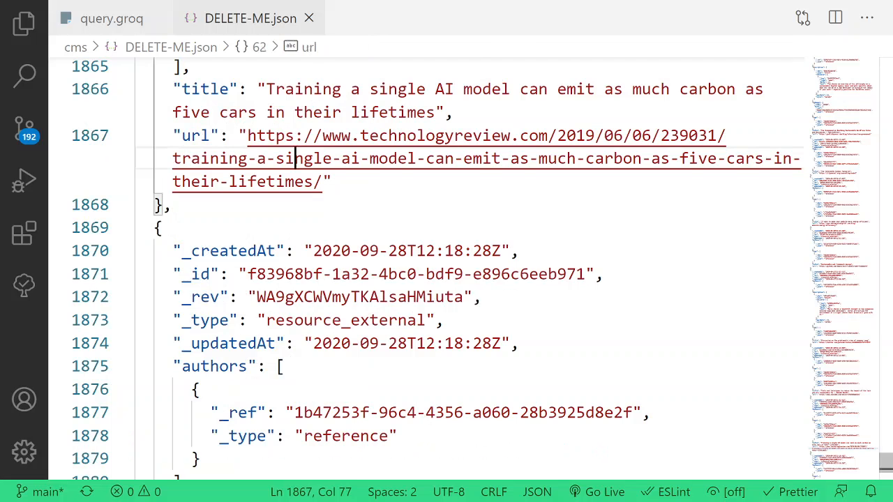
pyautogui.click(98, 19)
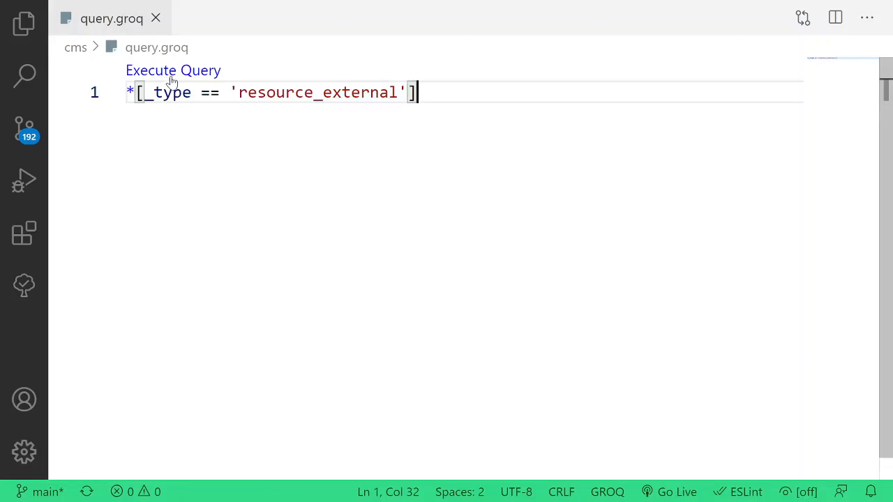
pyautogui.click(173, 70)
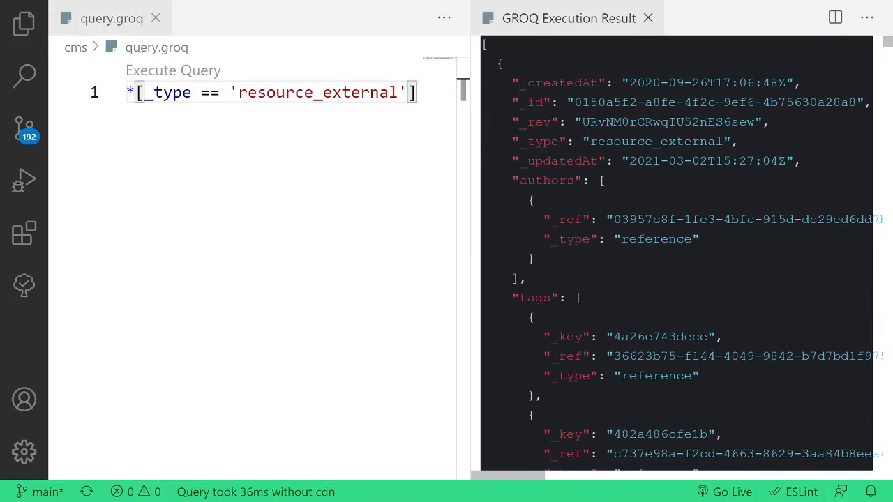
pyautogui.moveTo(603, 212)
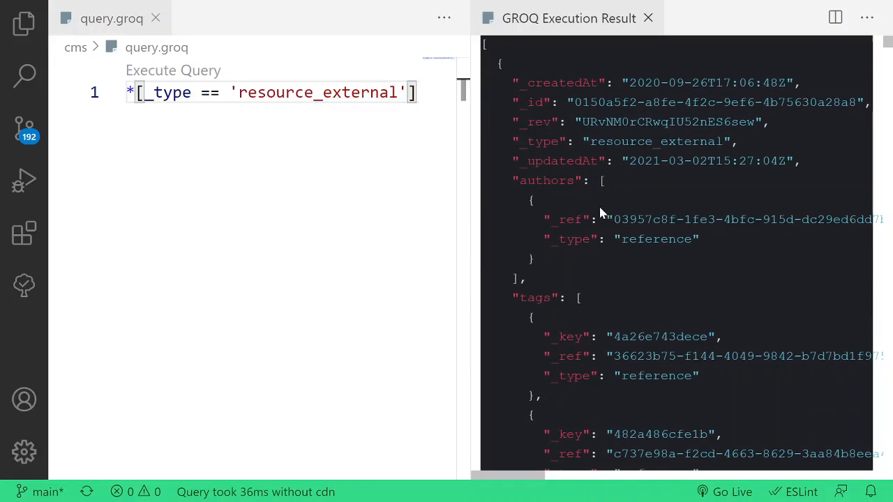